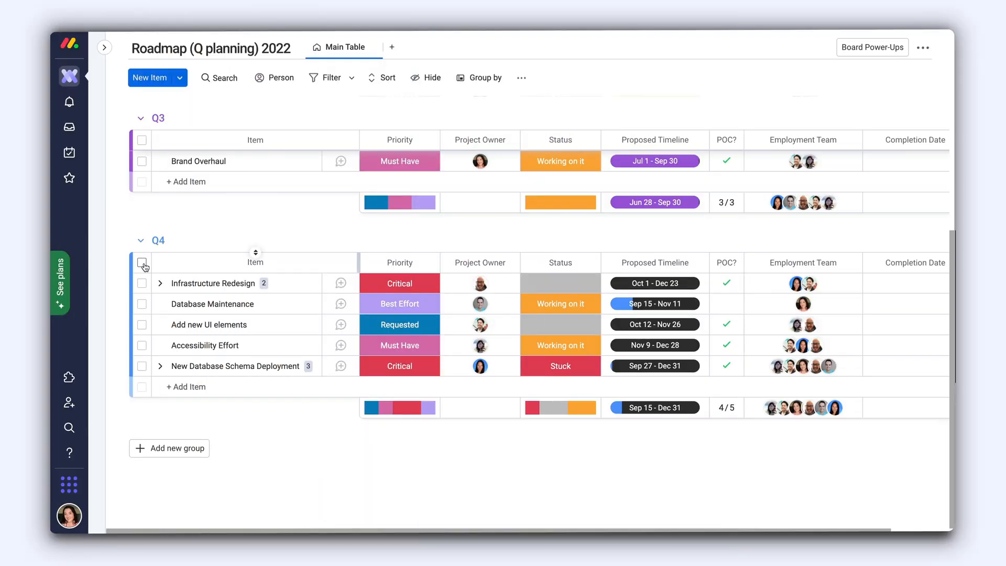
Step: Select all three items in the Q3 group with its select-all checkbox
left_click(142, 263)
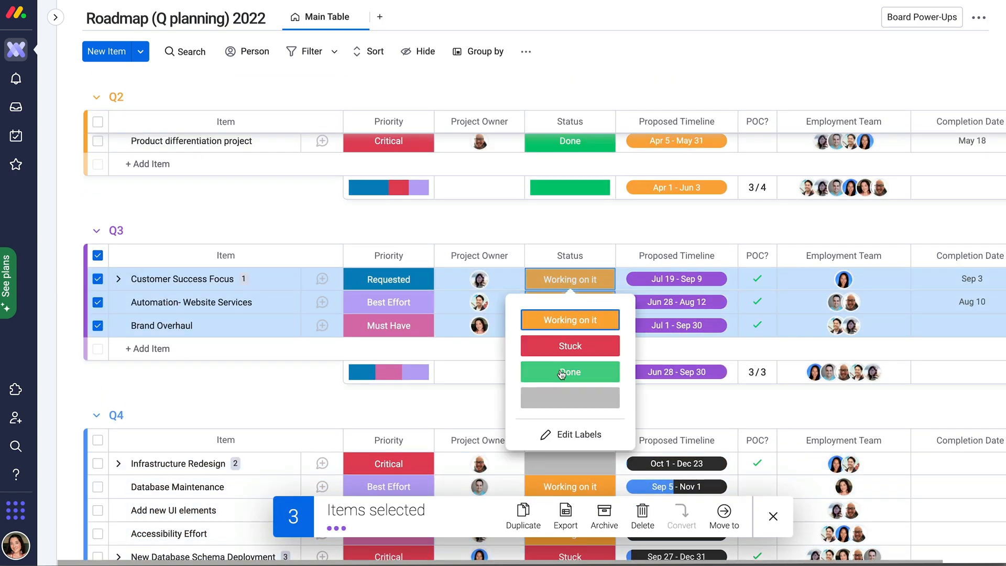
Step: Move the selected Q4 items, including Database Maintenance, into the Q3 group
left_click(570, 372)
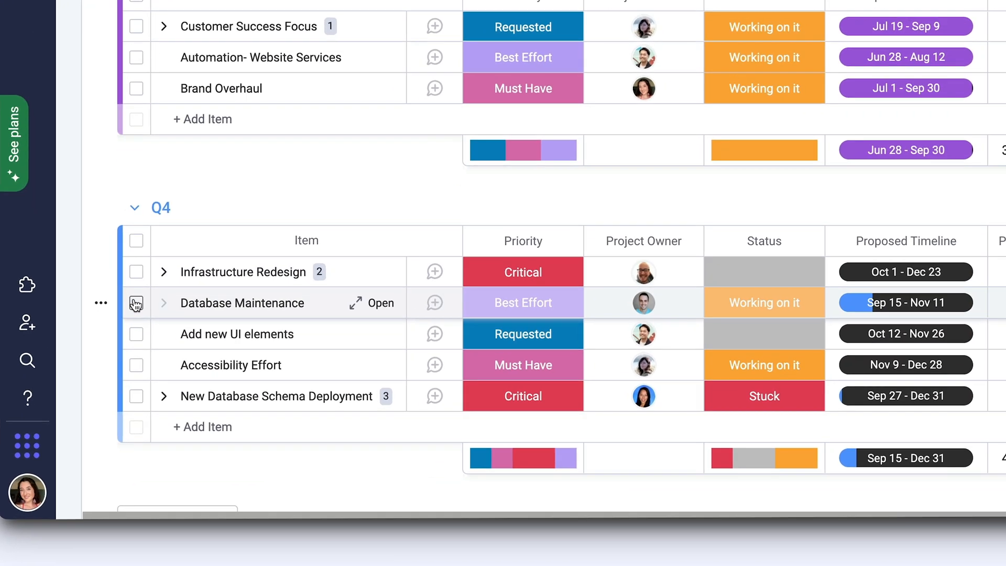
left_click(135, 303)
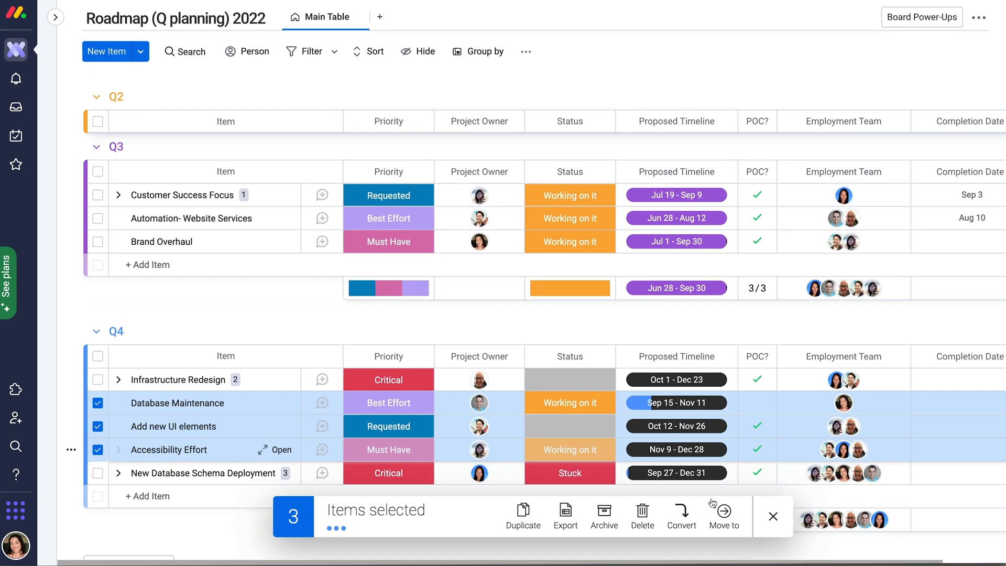
left_click(723, 517)
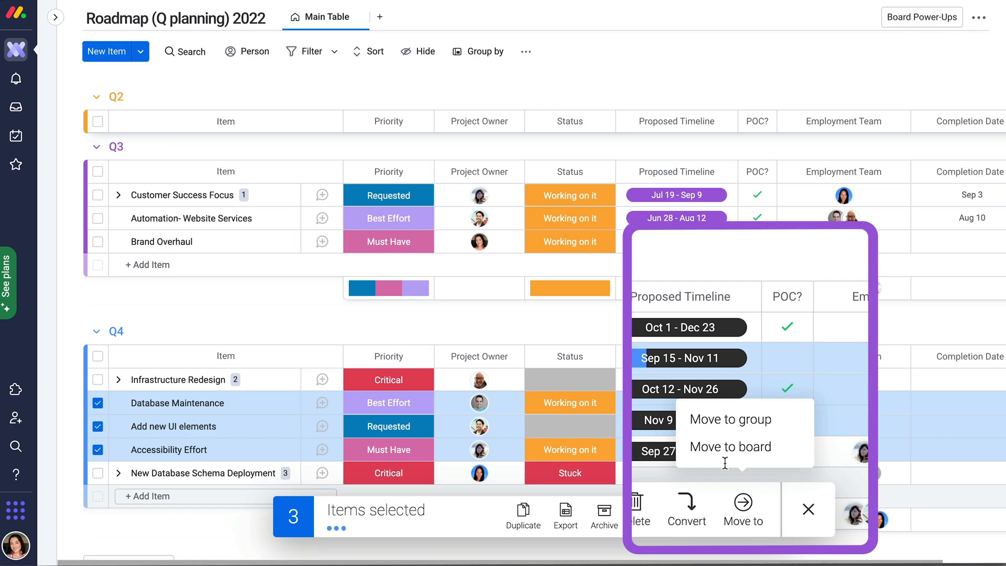
left_click(730, 419)
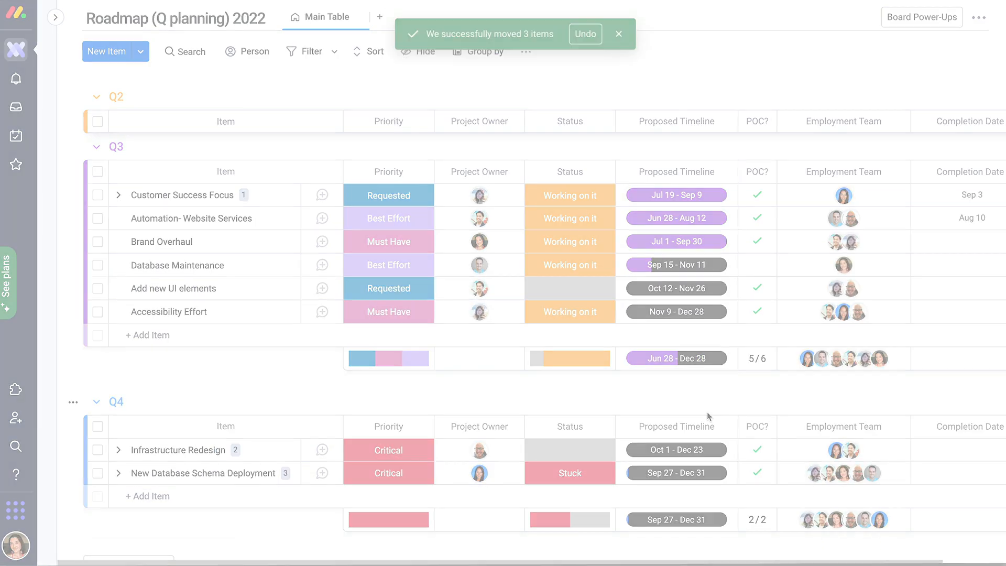